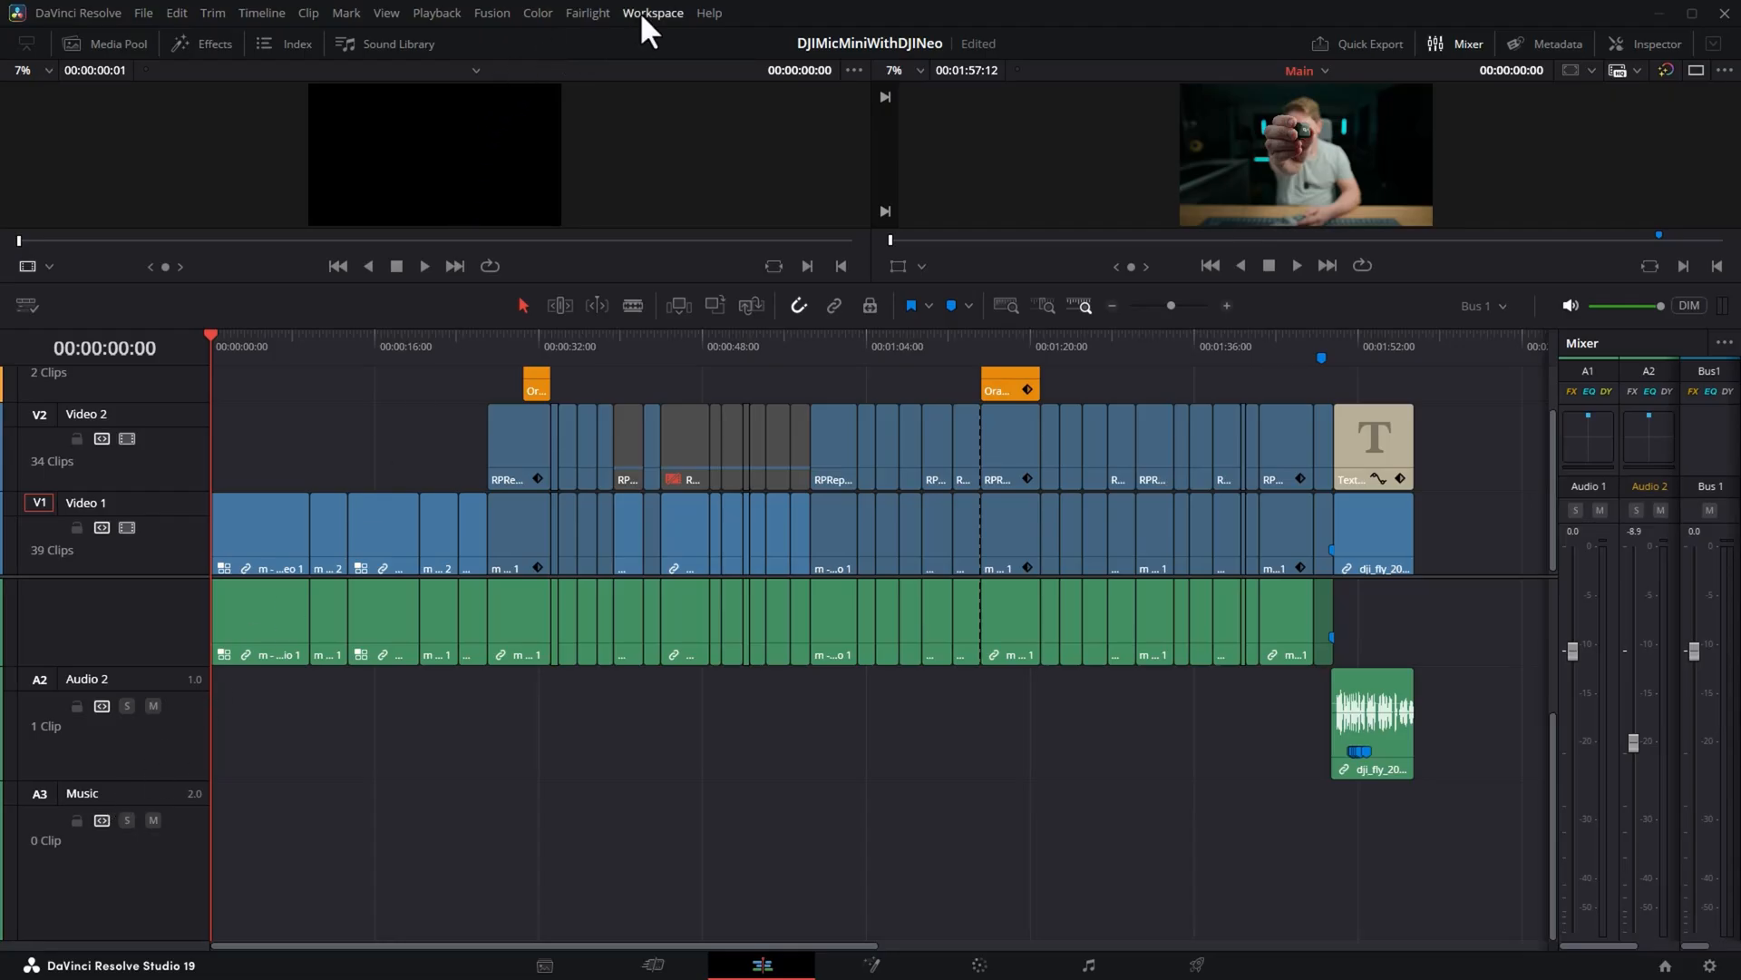
# Launch the Epidemic Sound panel from Workspace > Workflow Integrations beside the edit timeline.
pyautogui.click(653, 12)
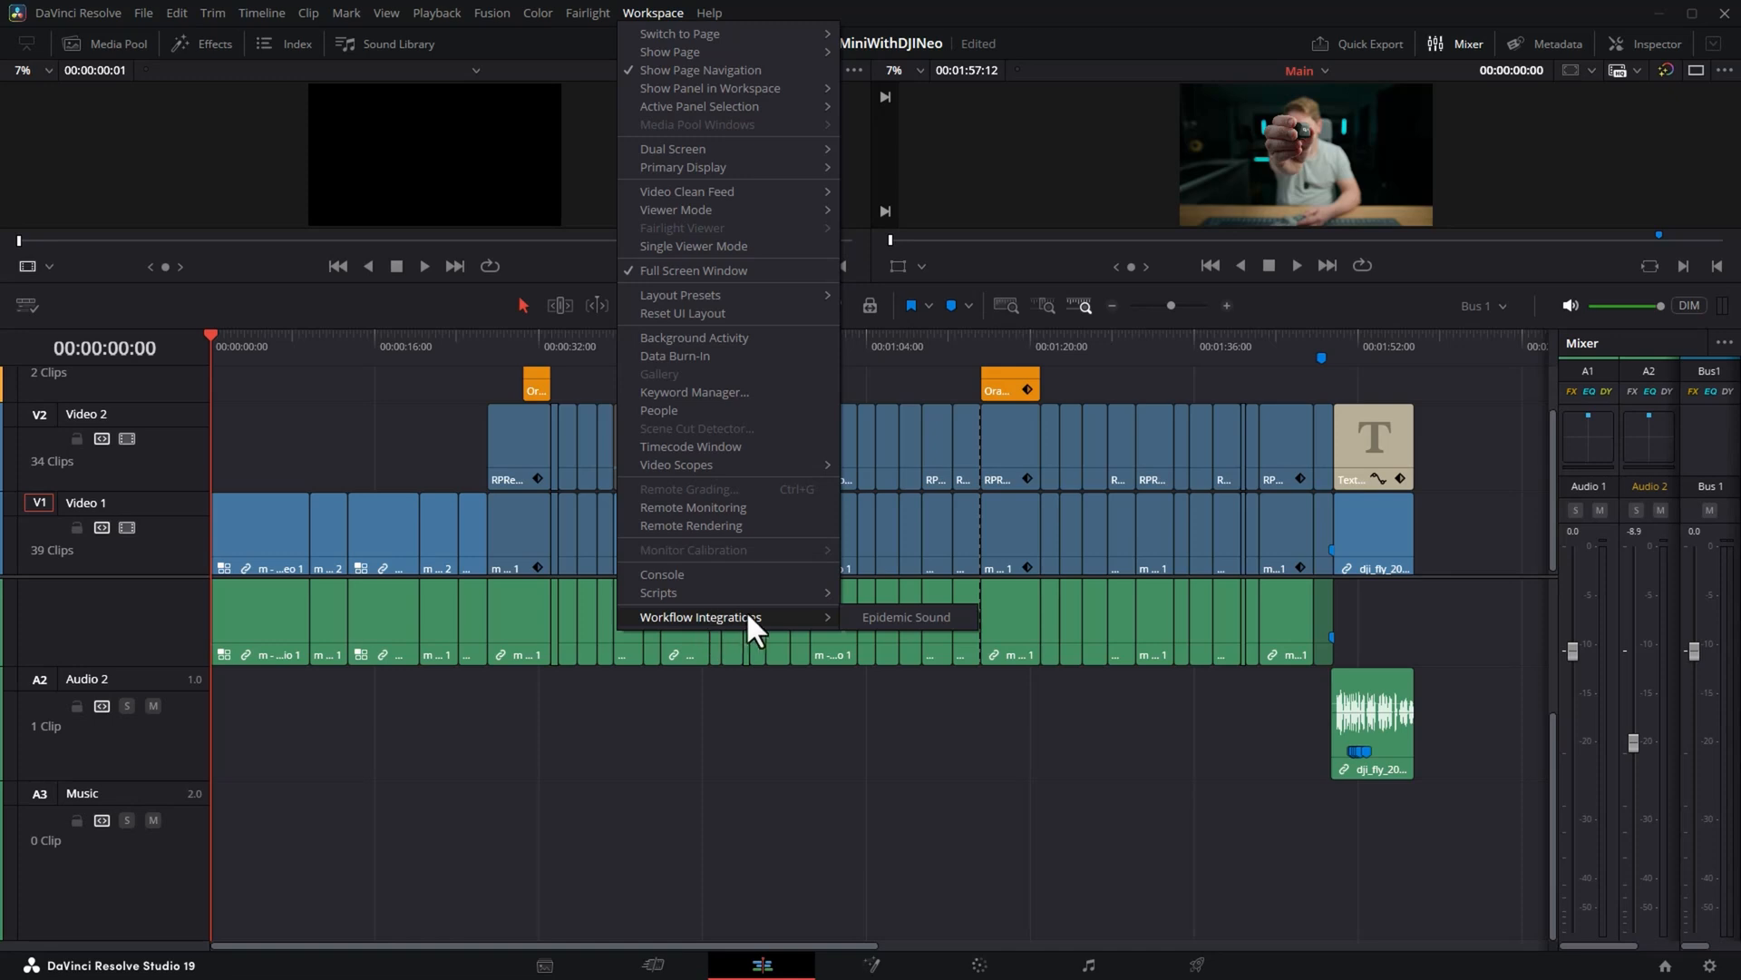
pyautogui.moveTo(943, 638)
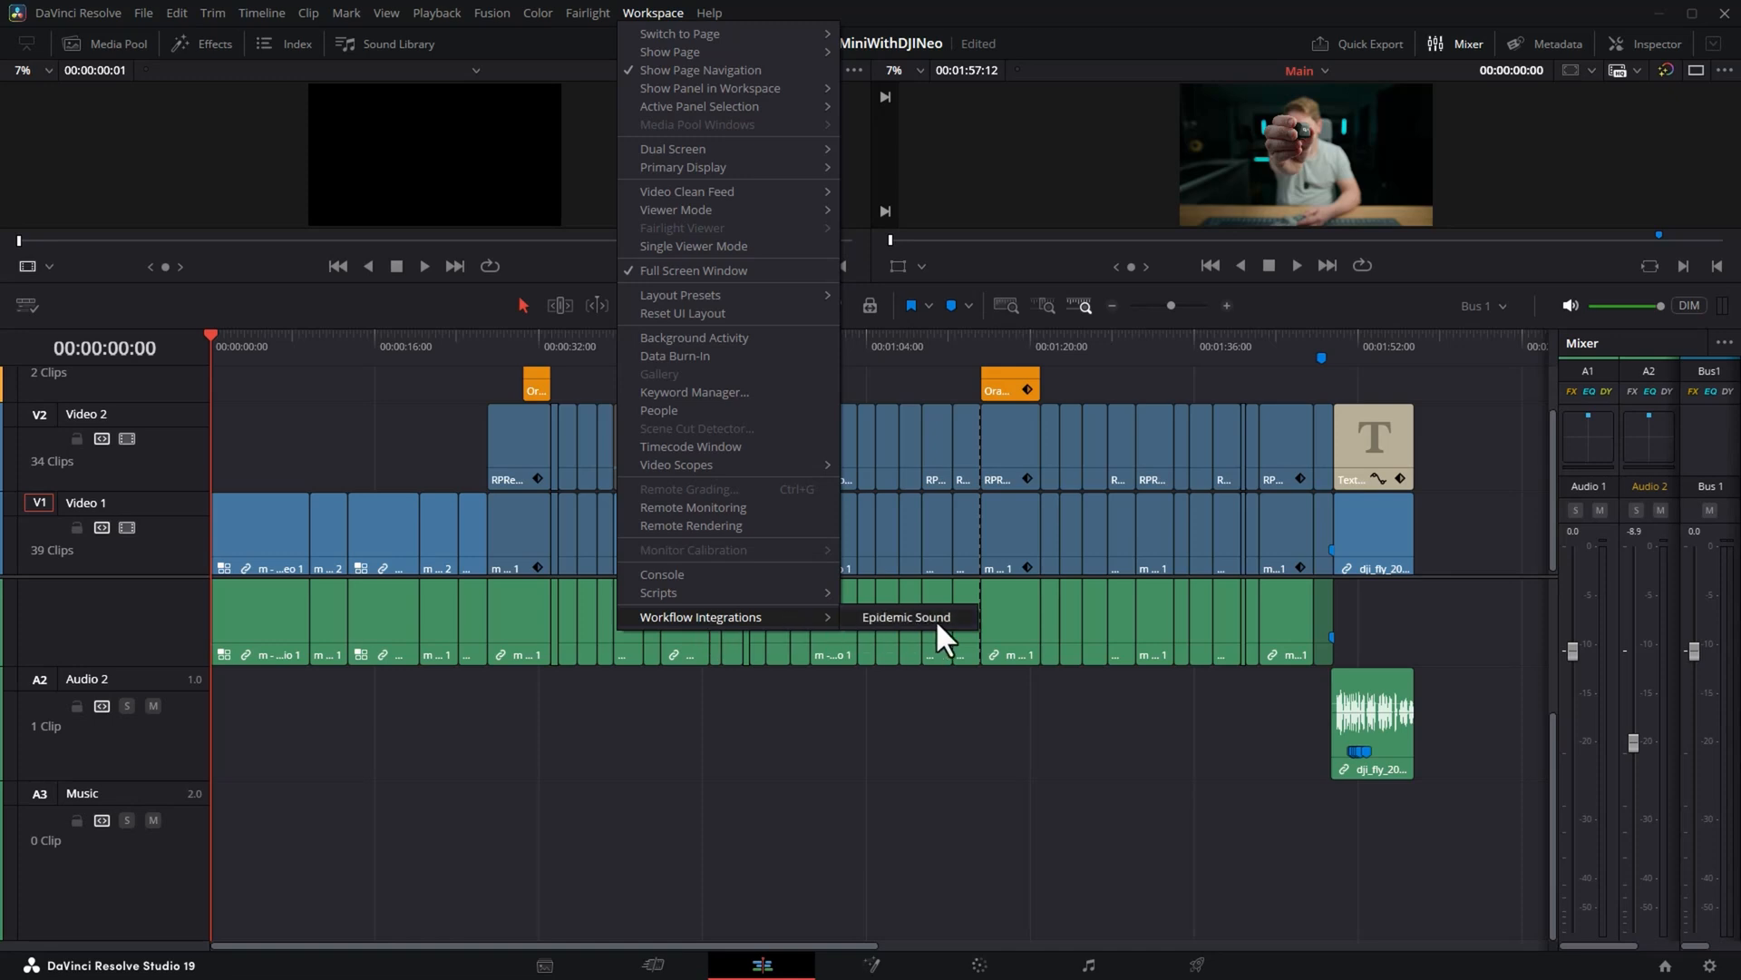
pyautogui.click(906, 617)
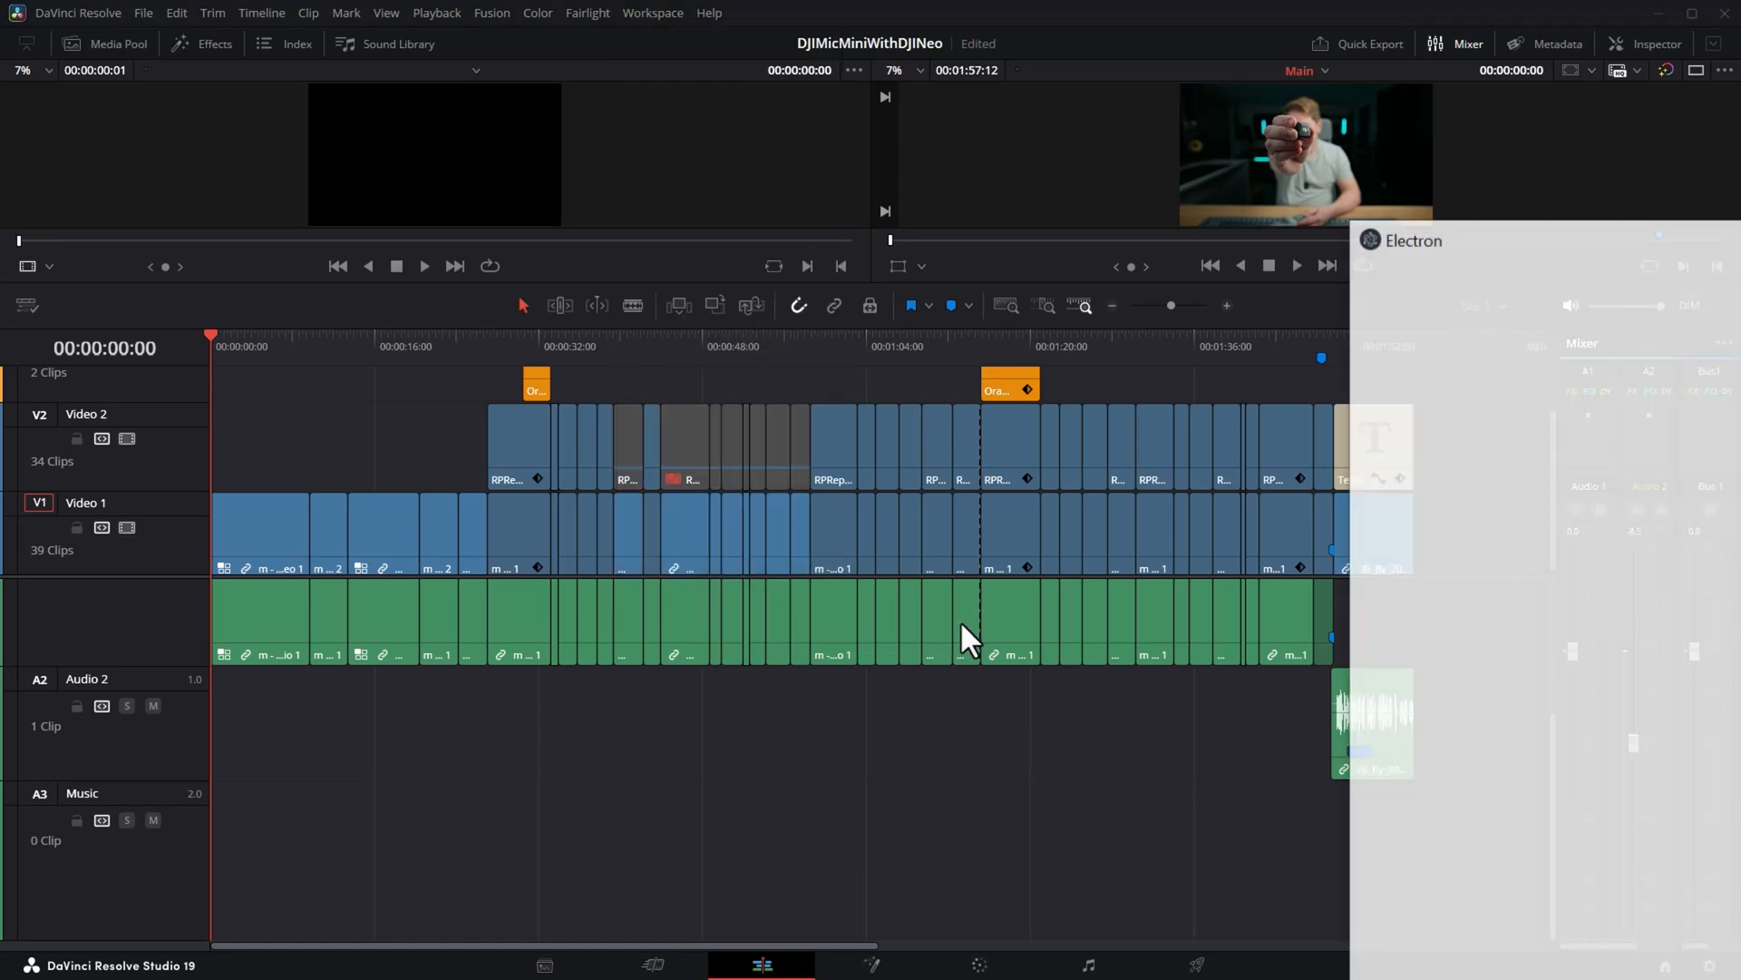